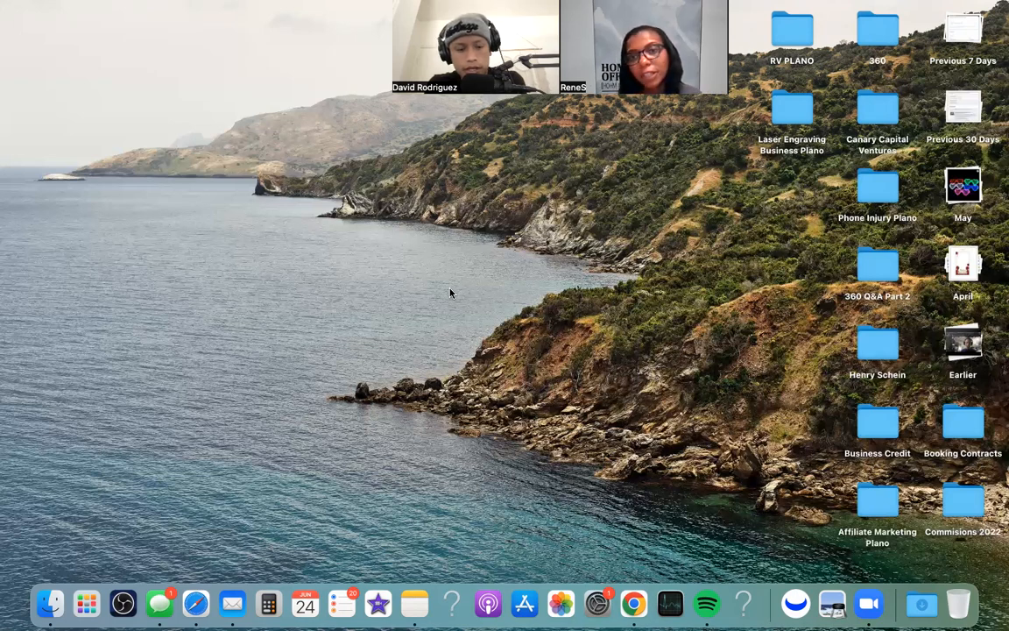
pyautogui.moveTo(409, 245)
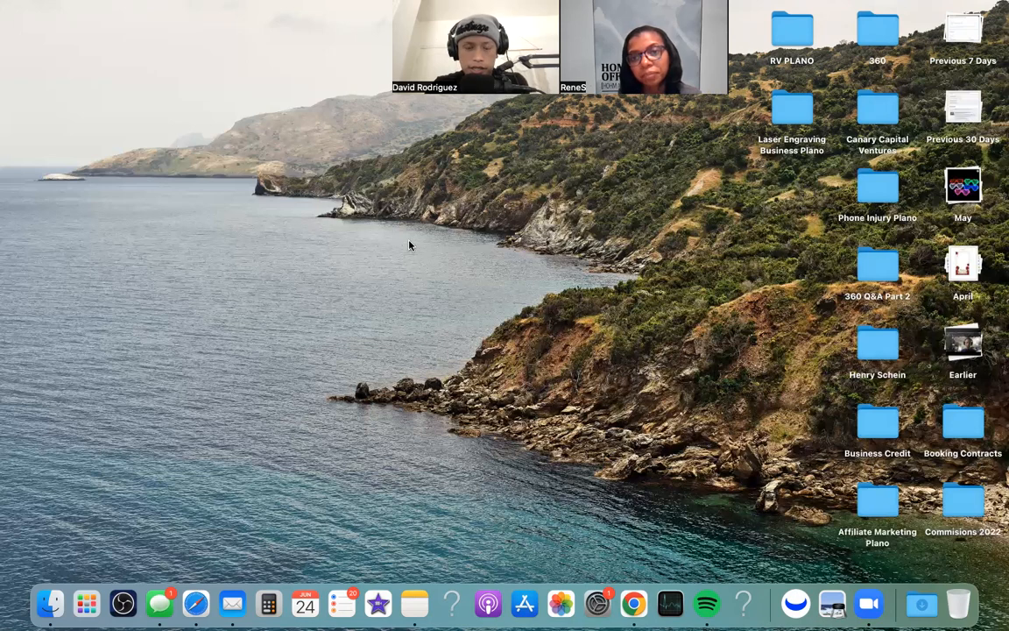
pyautogui.moveTo(350, 237)
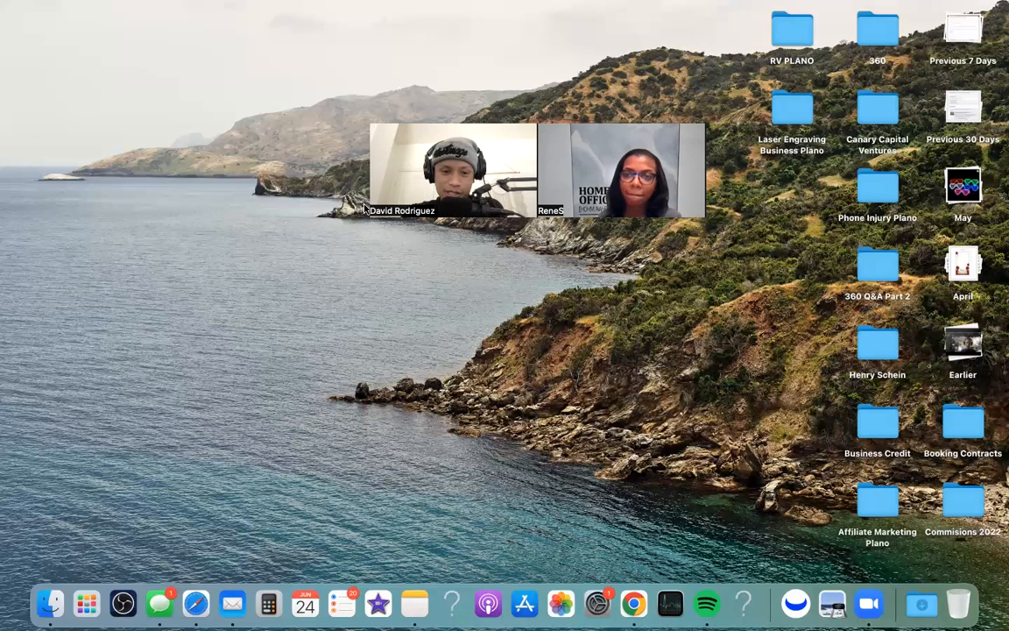
pyautogui.moveTo(345, 282)
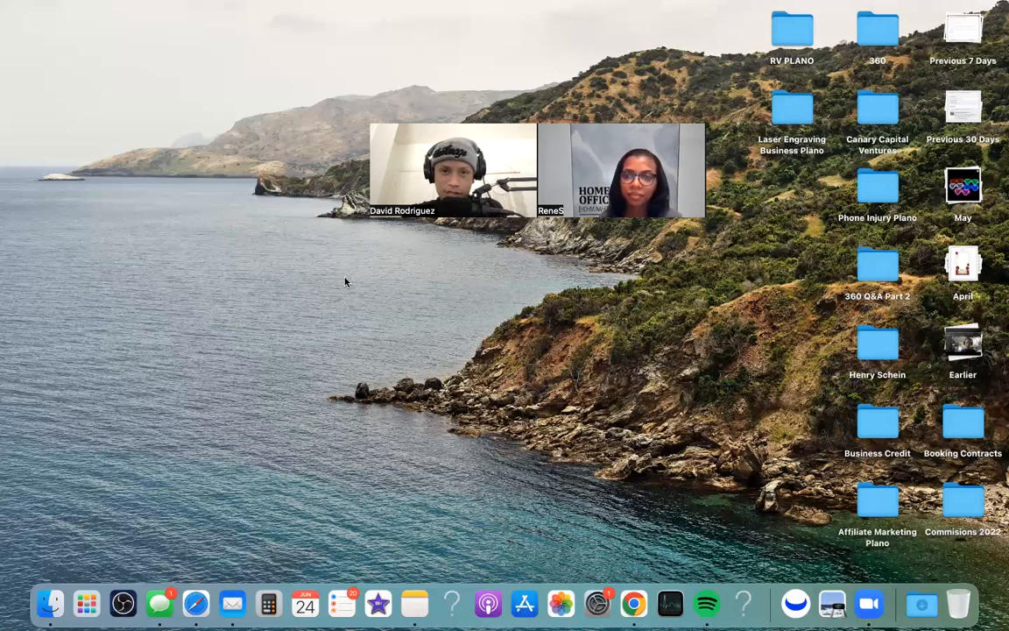
pyautogui.moveTo(402, 305)
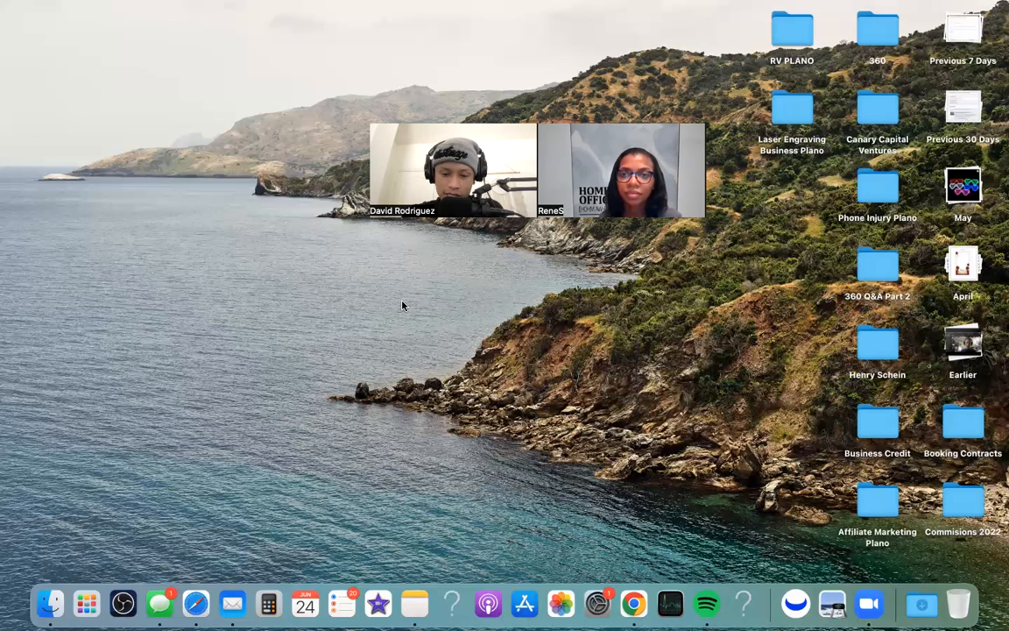
pyautogui.moveTo(418, 284)
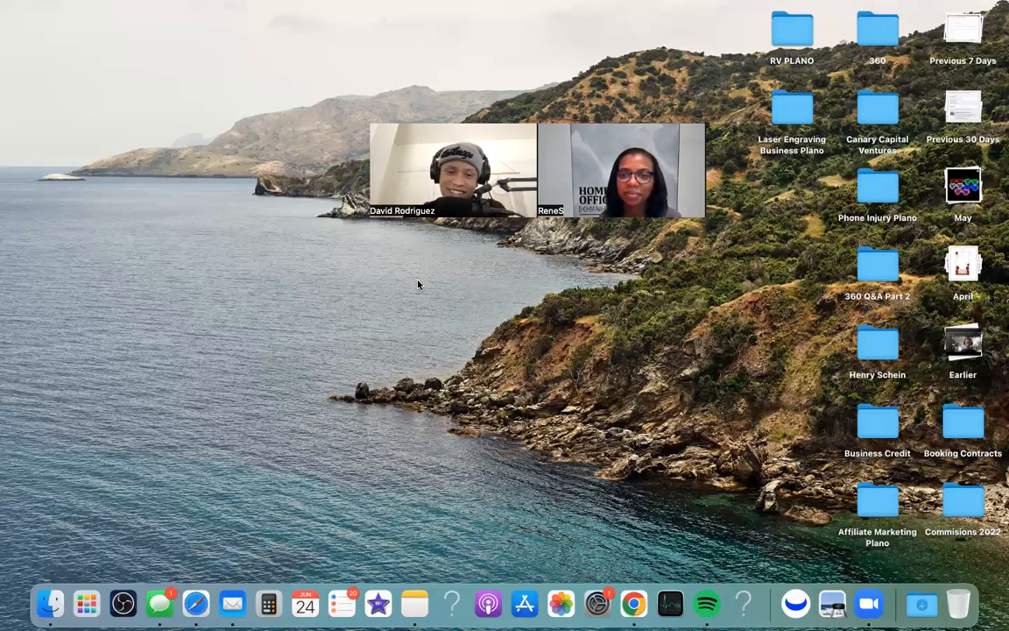
pyautogui.moveTo(417, 298)
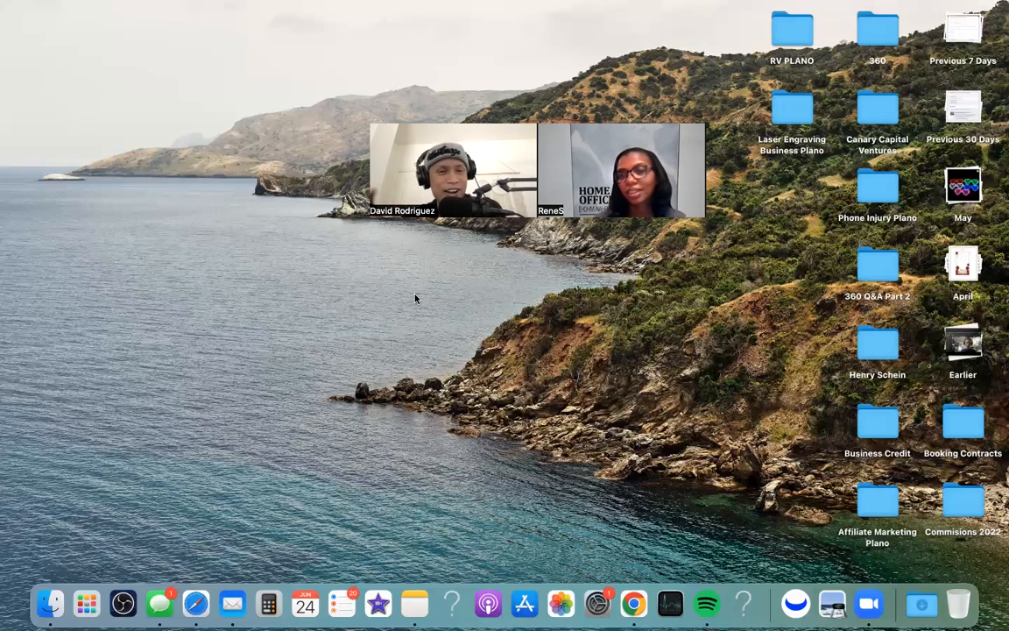